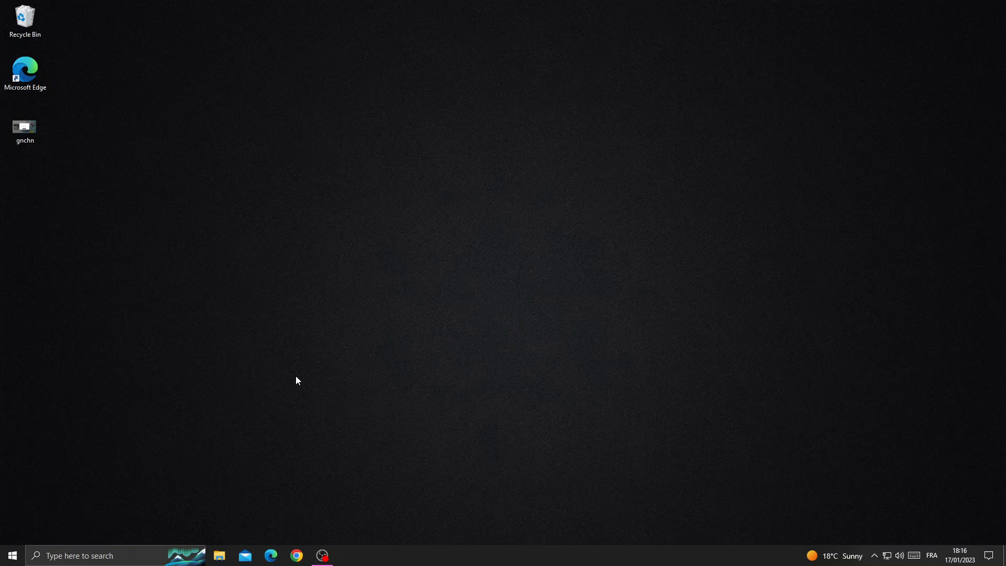
Open Windows Settings from the Start menu
click(12, 555)
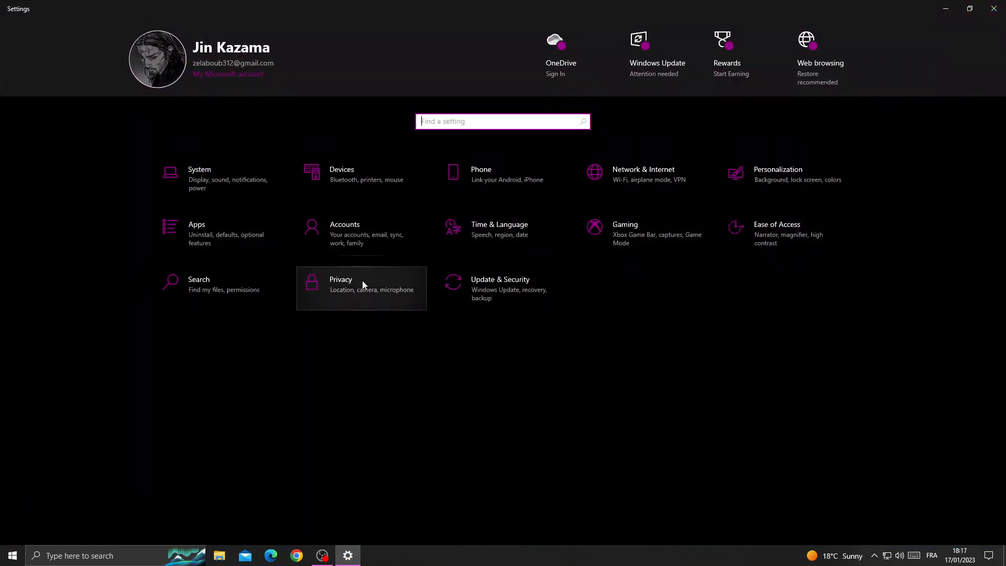
Go to the Background apps page under Privacy settings
click(360, 288)
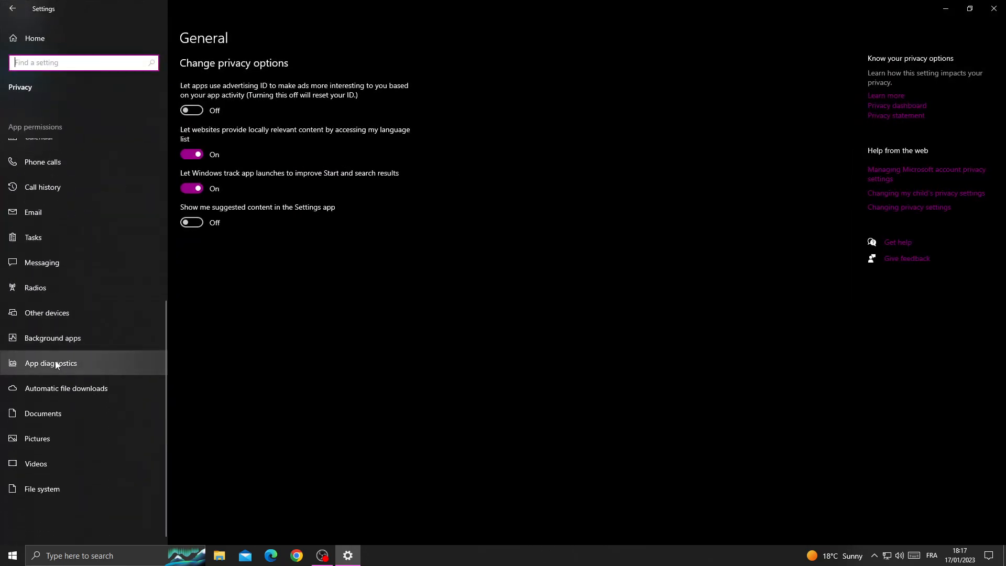
click(53, 337)
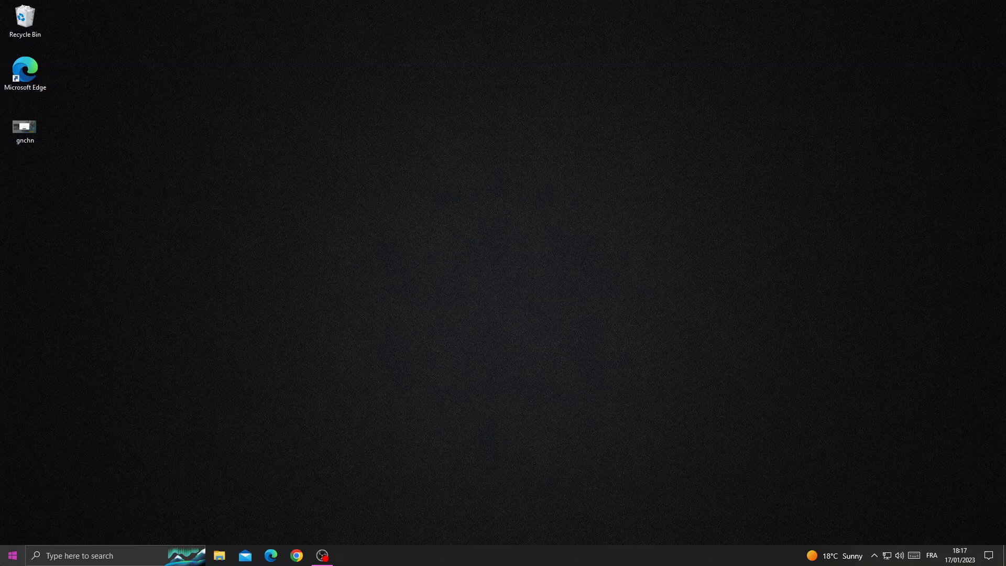
In File Explorer, create a folder named 'enshin impact' on Local Disk (D:)
click(219, 555)
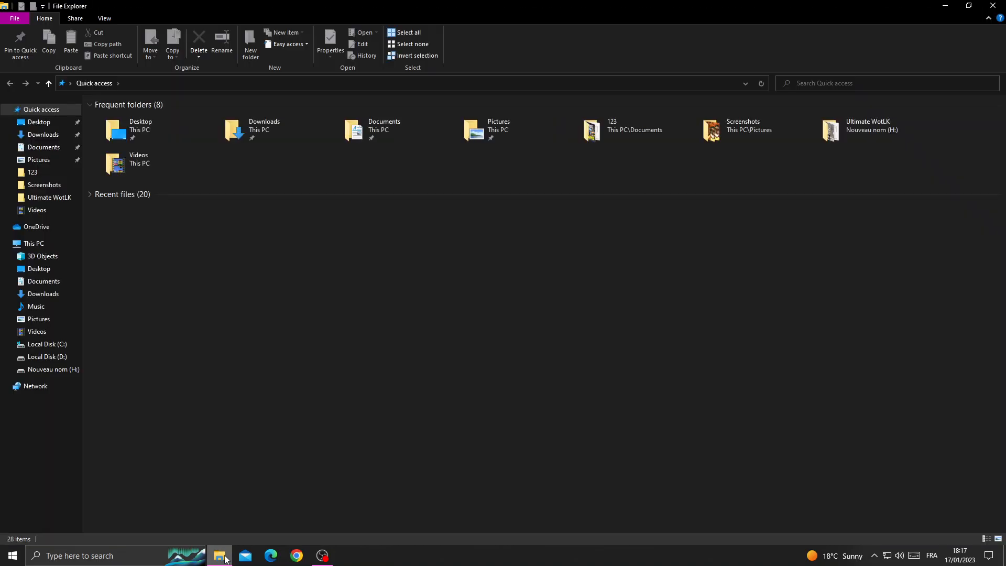
click(33, 243)
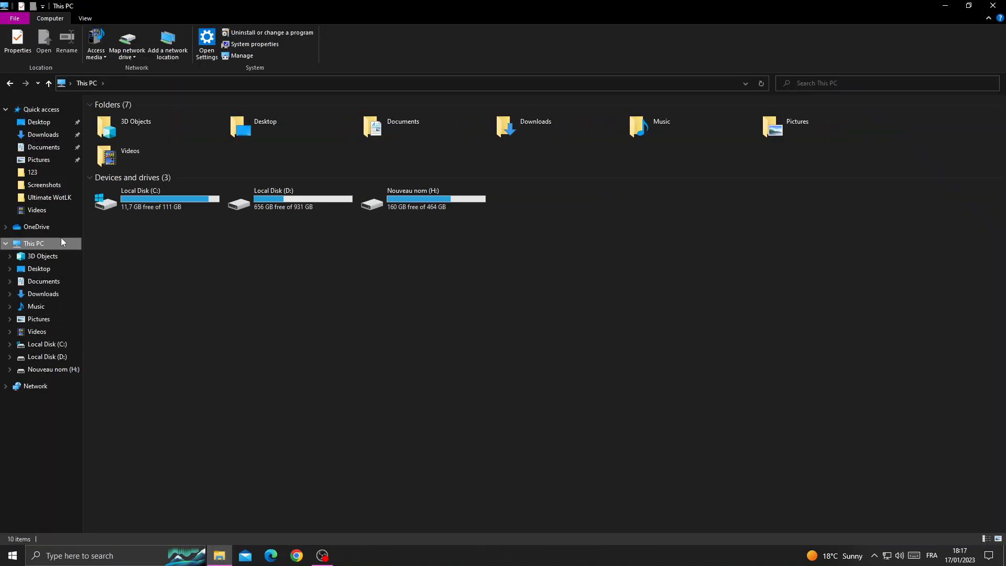
click(289, 198)
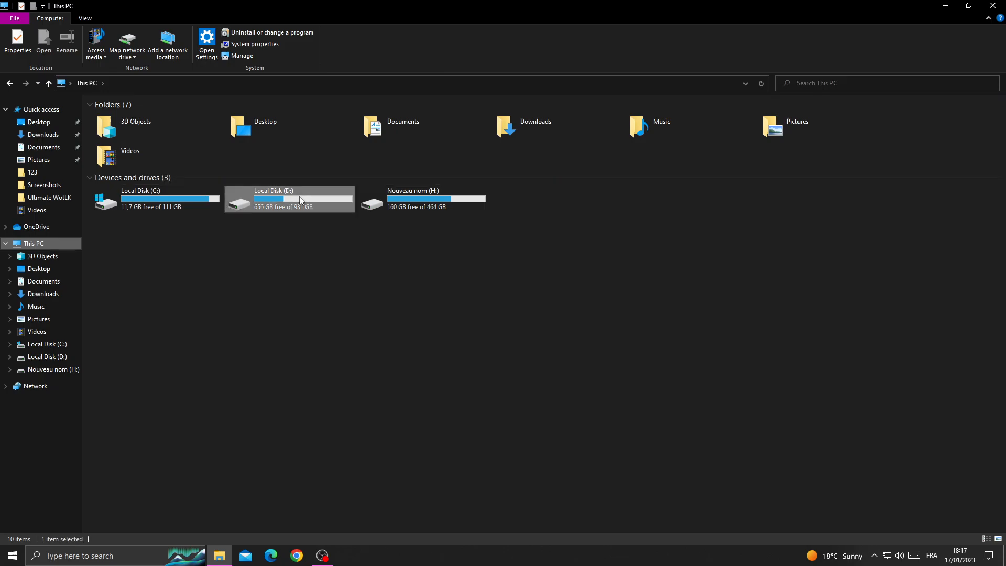
double_click(289, 198)
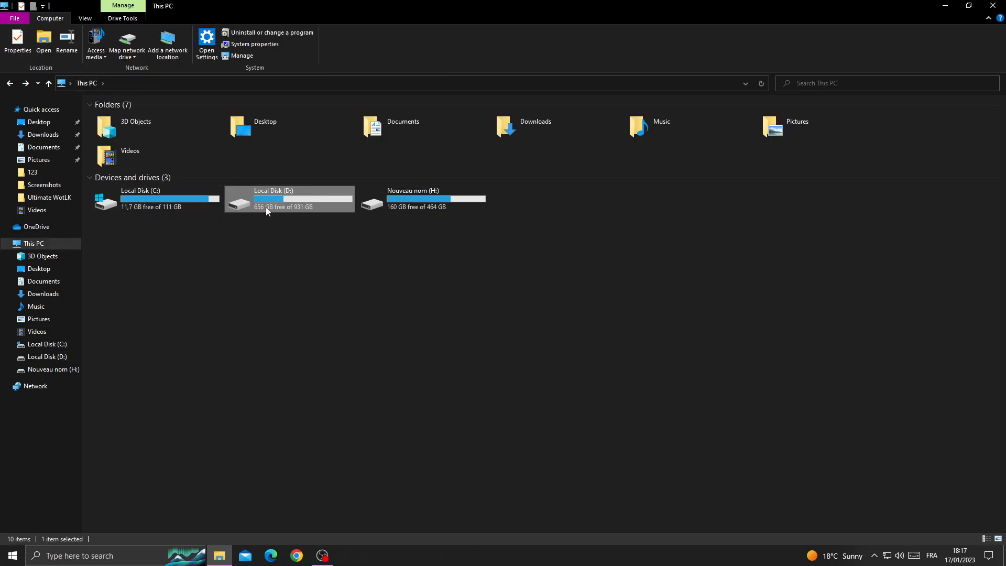
double_click(273, 199)
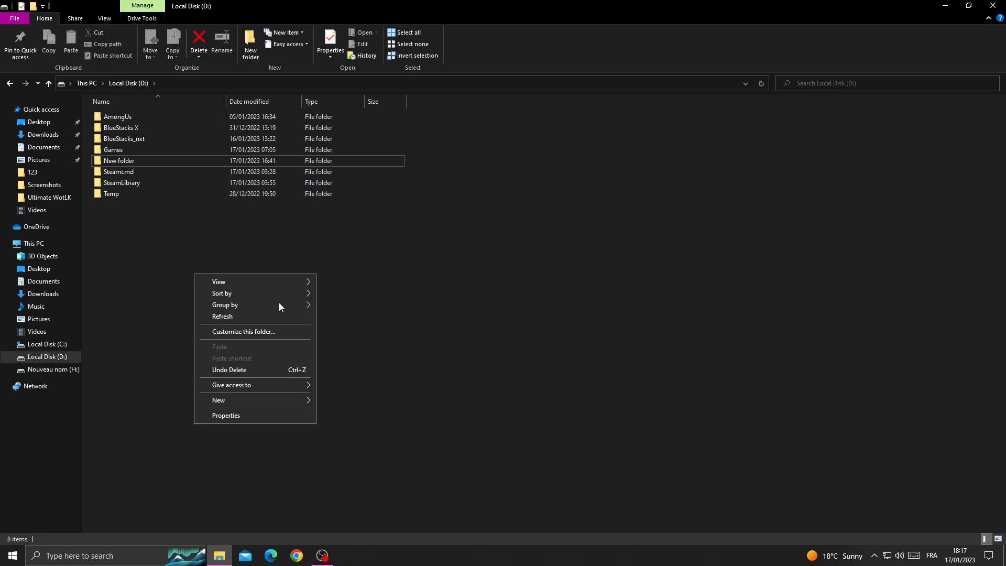
click(218, 400)
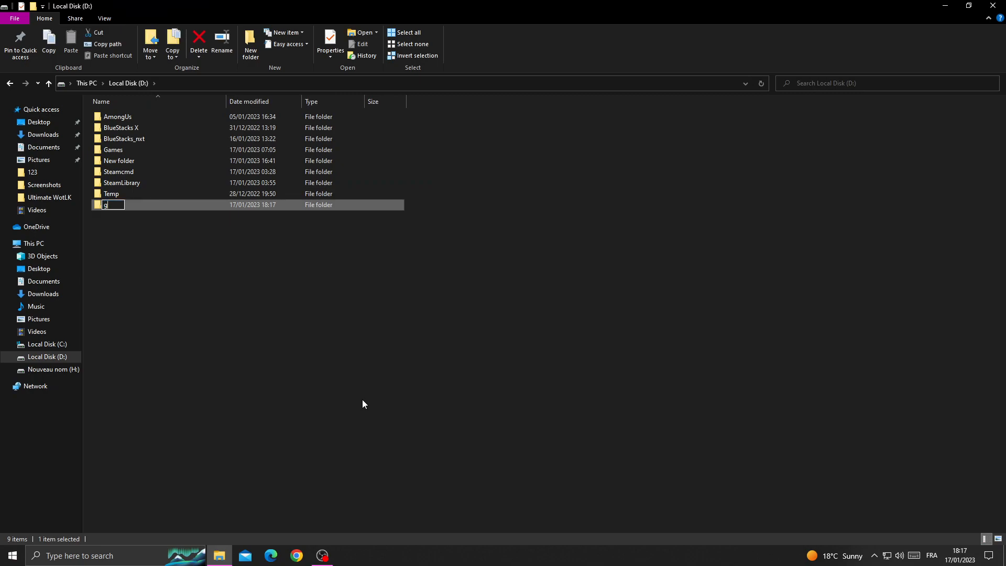
text(enshin impact)
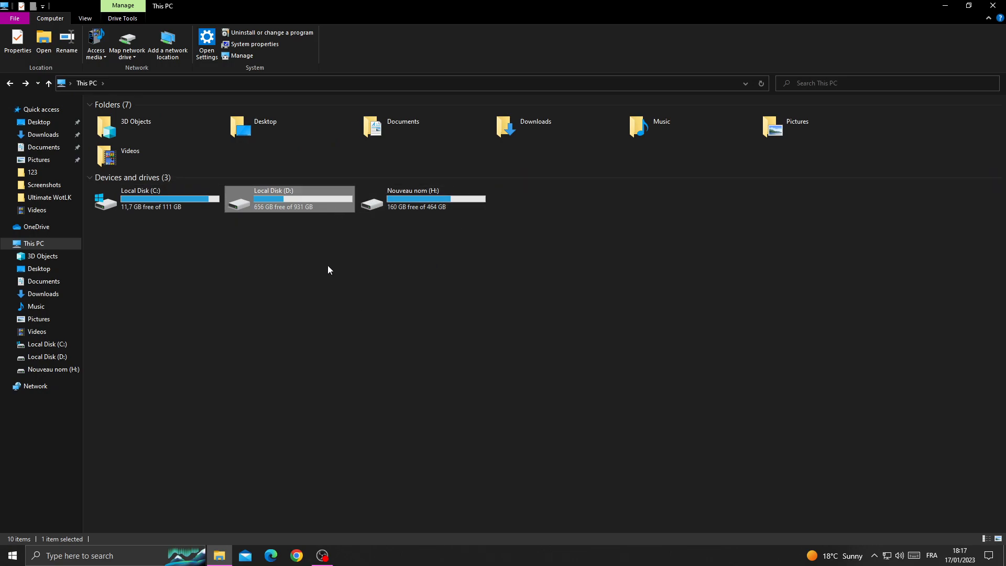
mouse_move(324, 225)
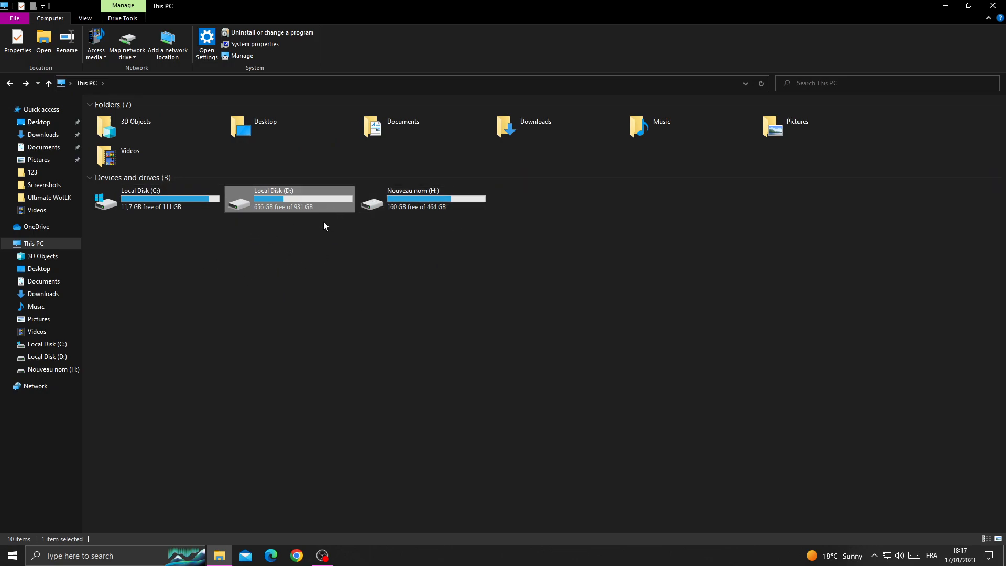
mouse_move(288, 197)
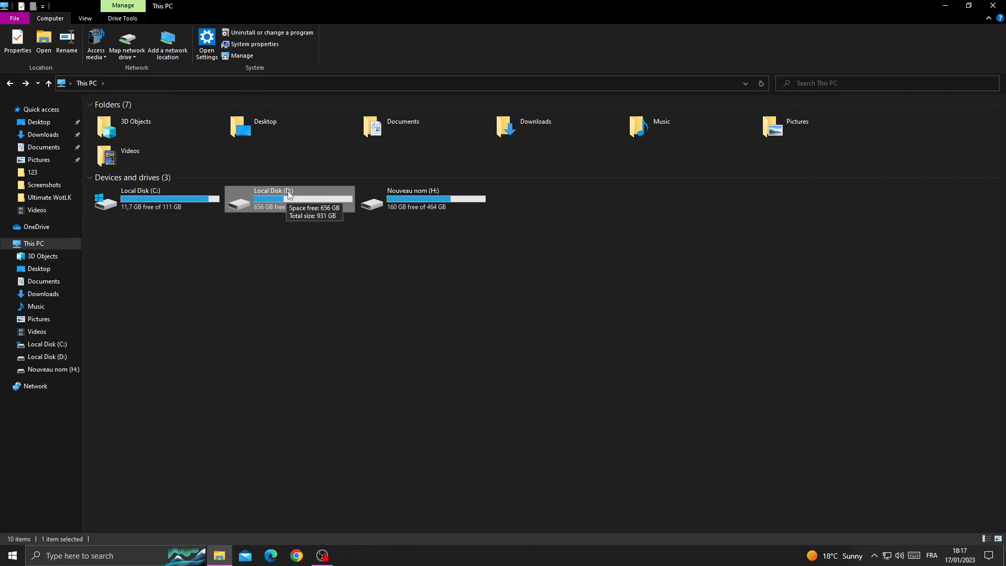
mouse_move(238, 209)
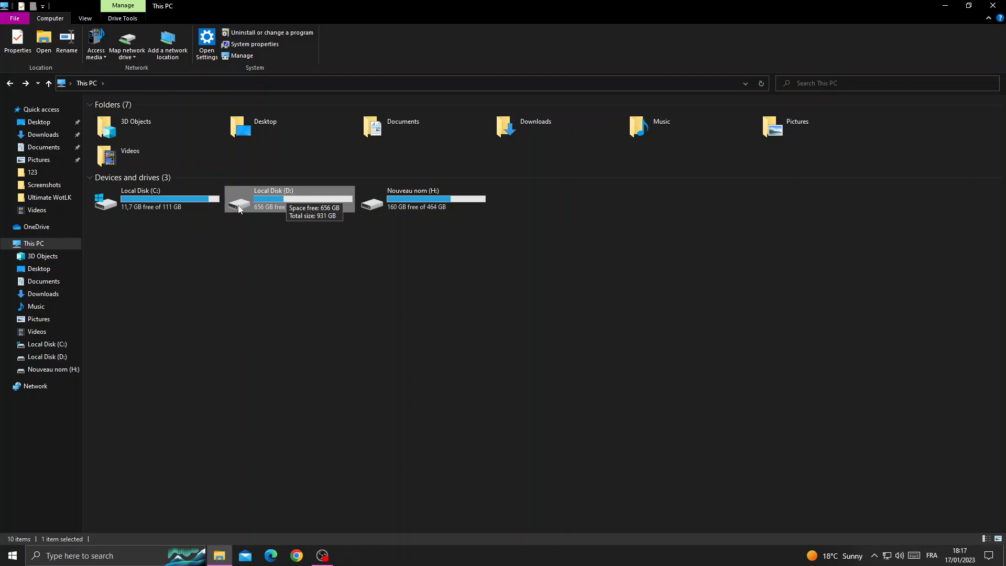
mouse_move(154, 199)
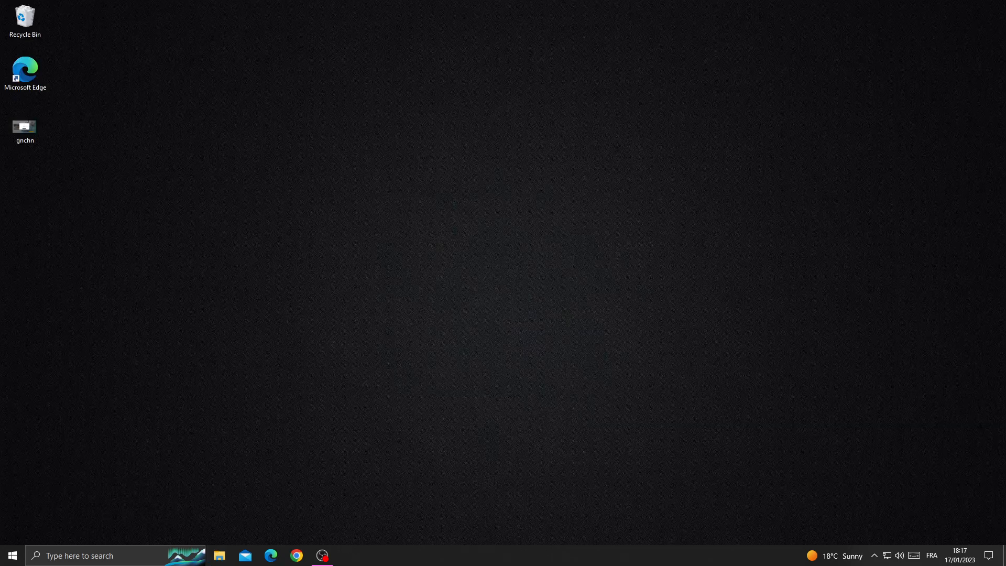
mouse_move(584, 215)
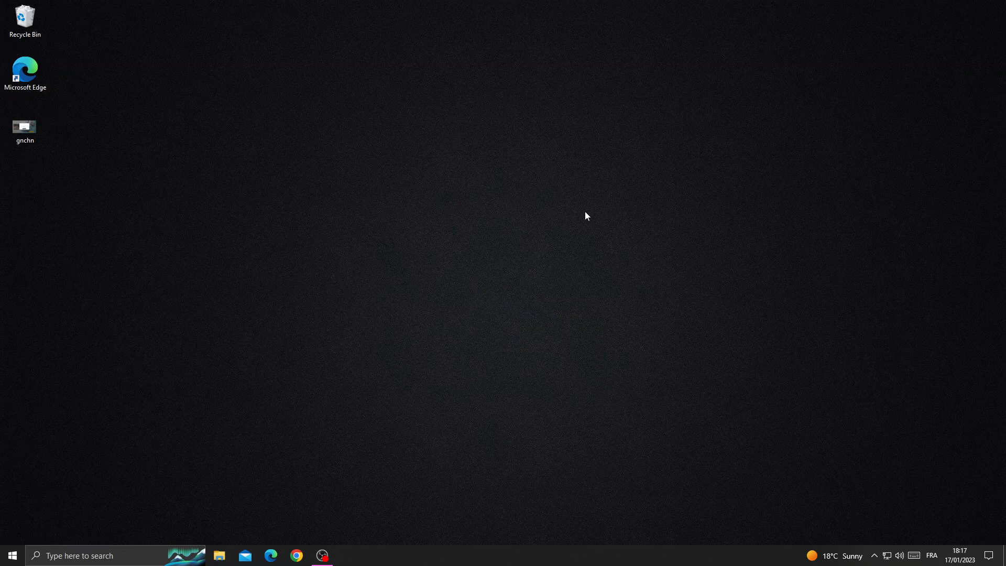